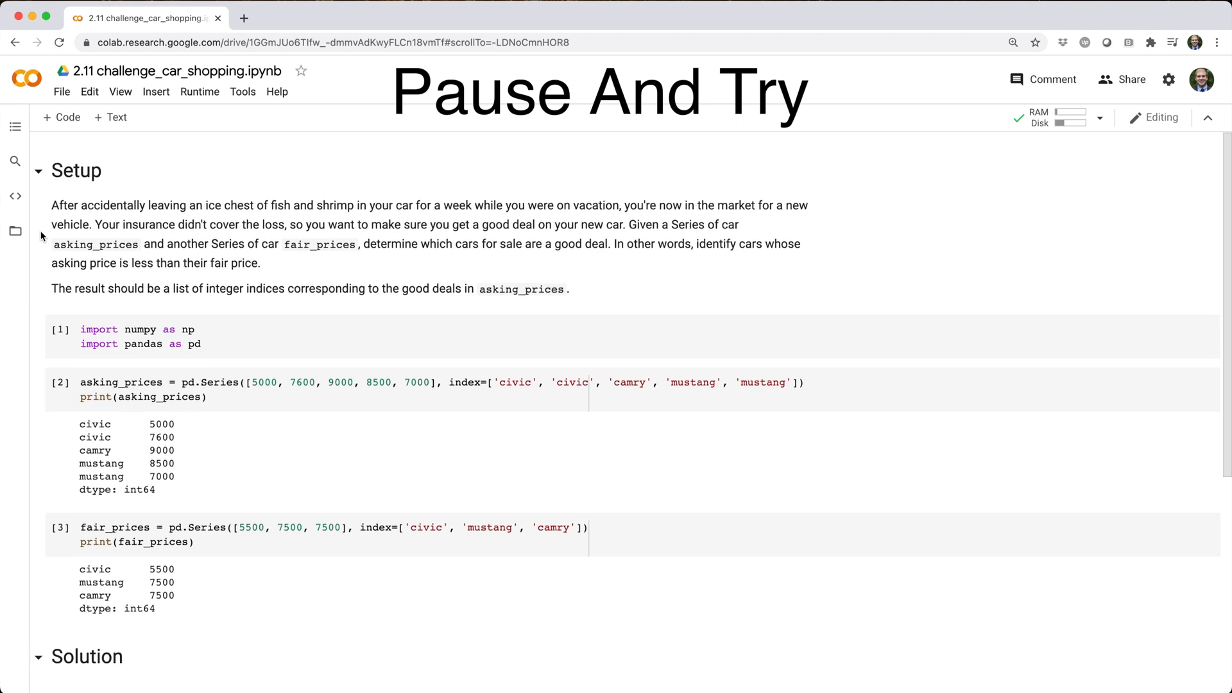
Run the Solution cell so it returns the good-deal indices [0, 4]
scroll(down, 3)
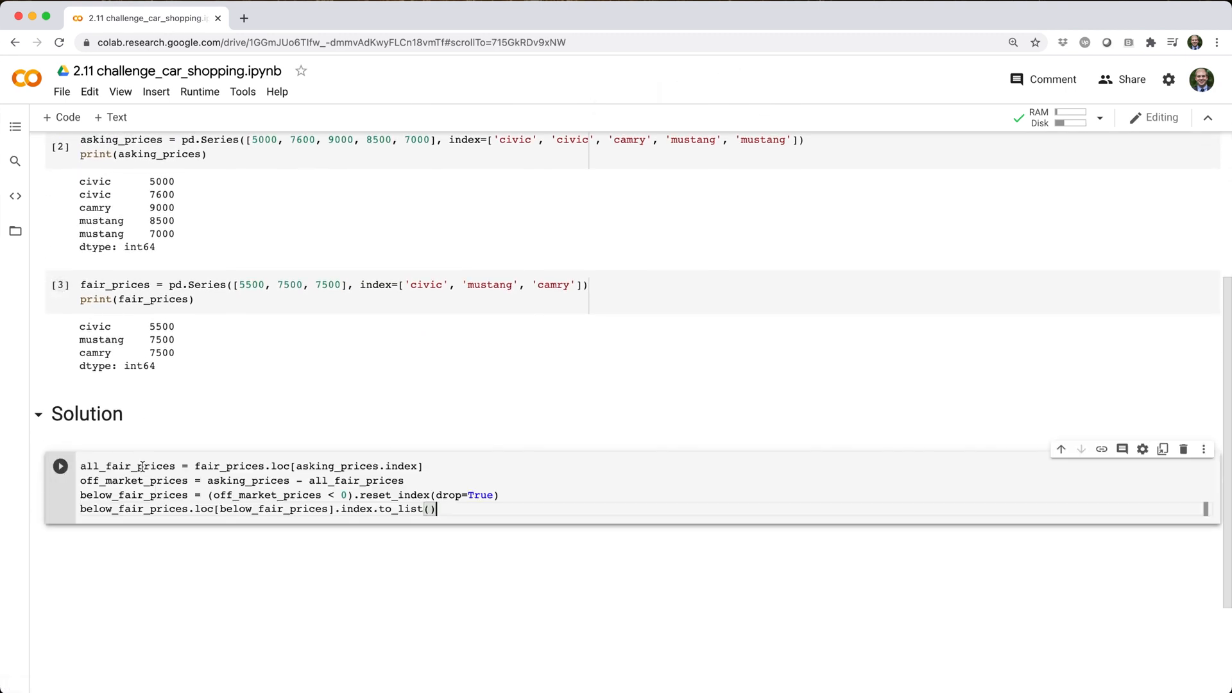
click(61, 466)
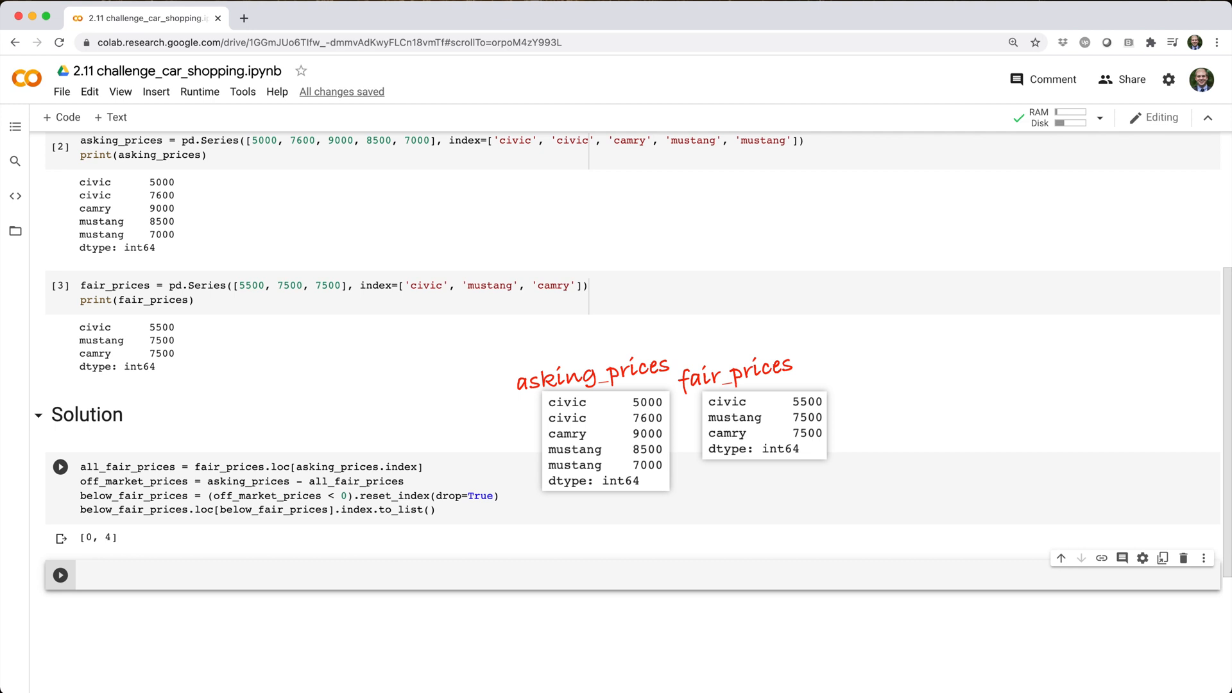
Compute asking_prices - fair_prices in a new cell, showing differences like camry 1500 and civic -500
text(asking_prices - fair_prices)
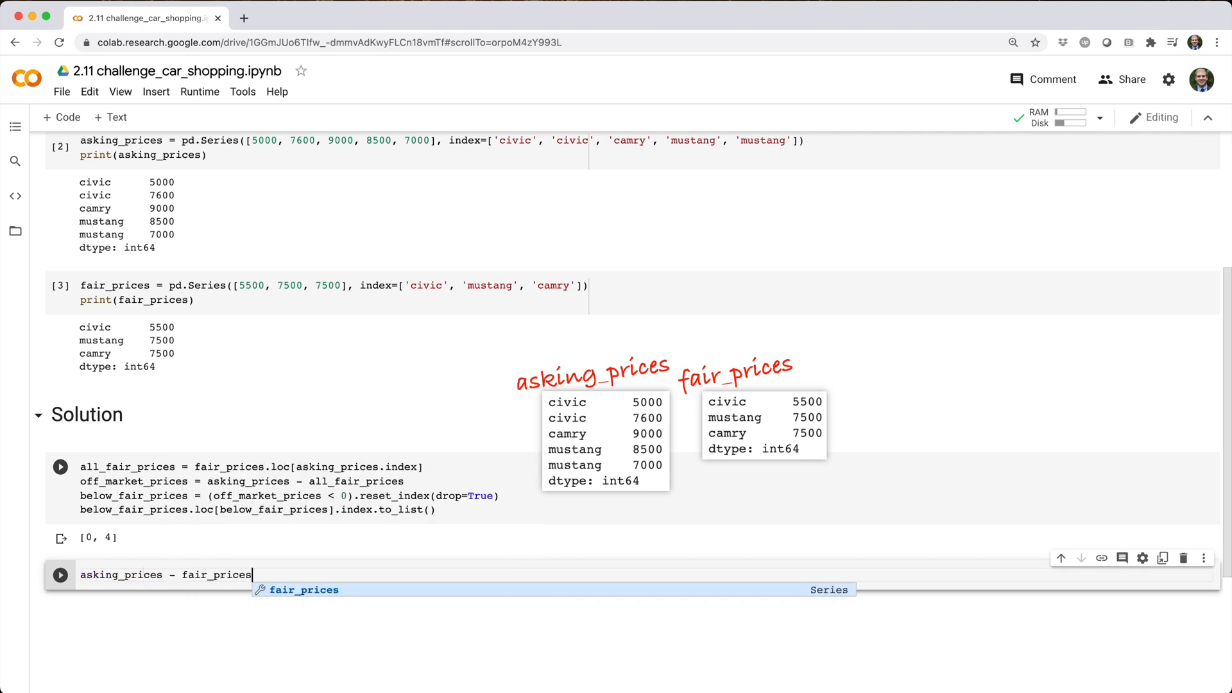
click(61, 575)
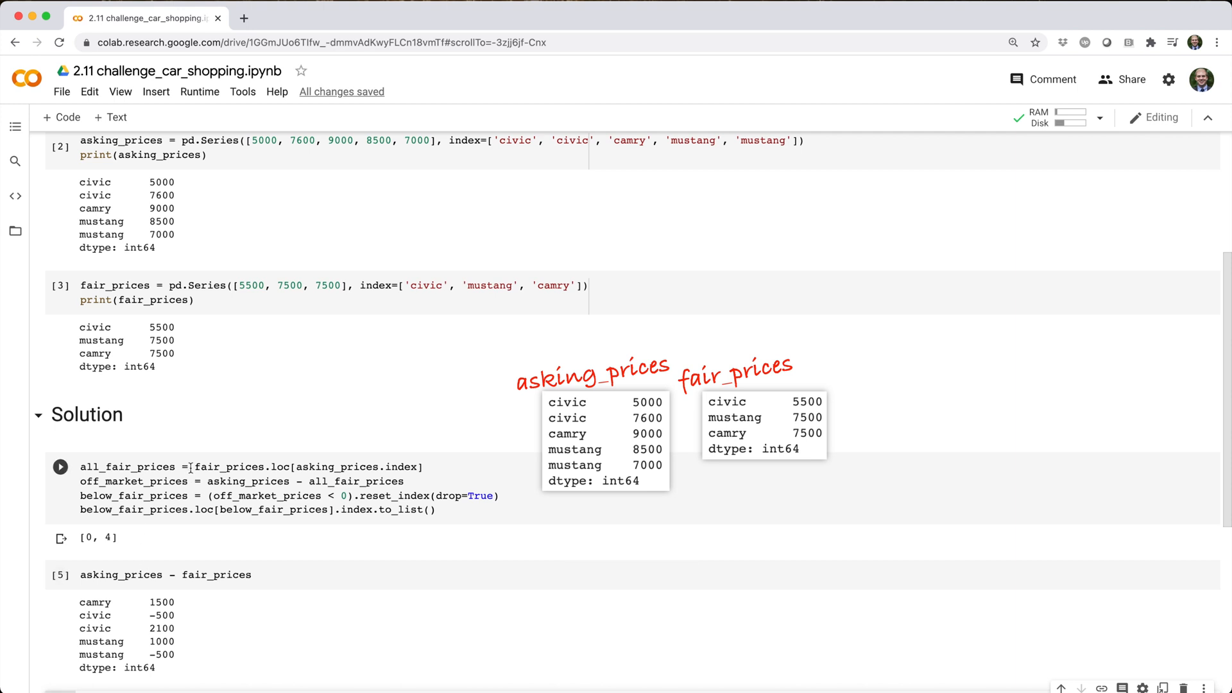
Print all_fair_prices and off_market_prices in separate cells, the latter giving -500, 2100, 1500, 1000, -500
double_click(310, 466)
text(print())
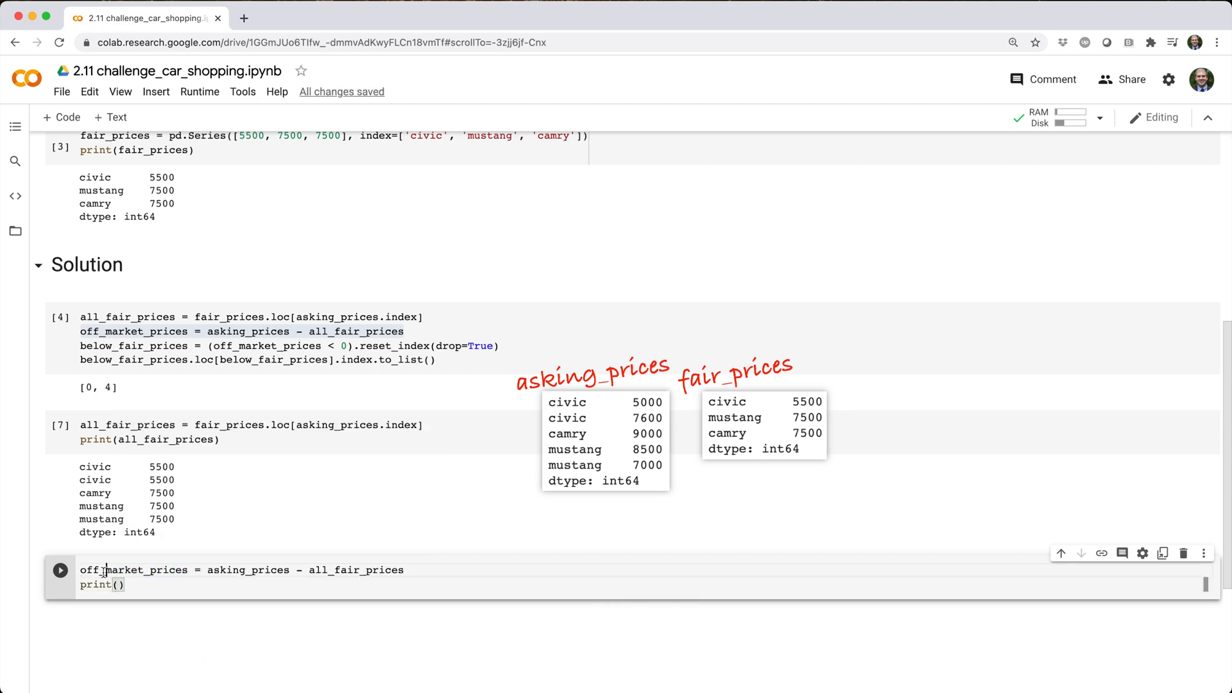
click(60, 570)
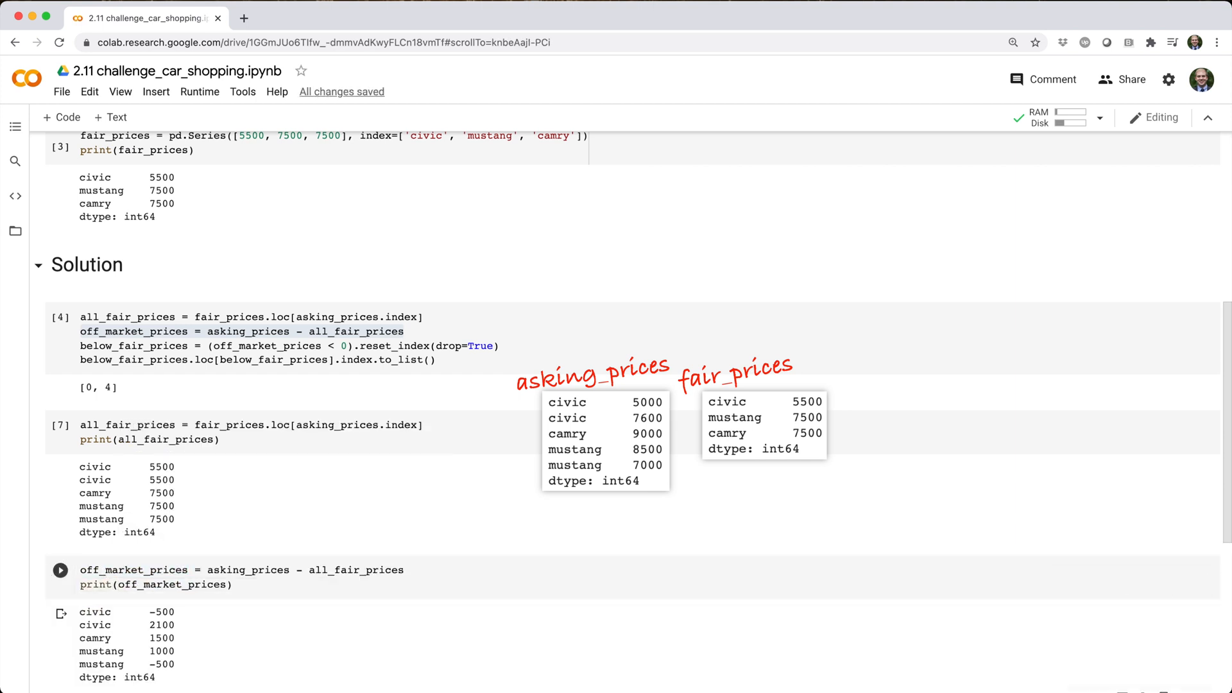
scroll(down, 3)
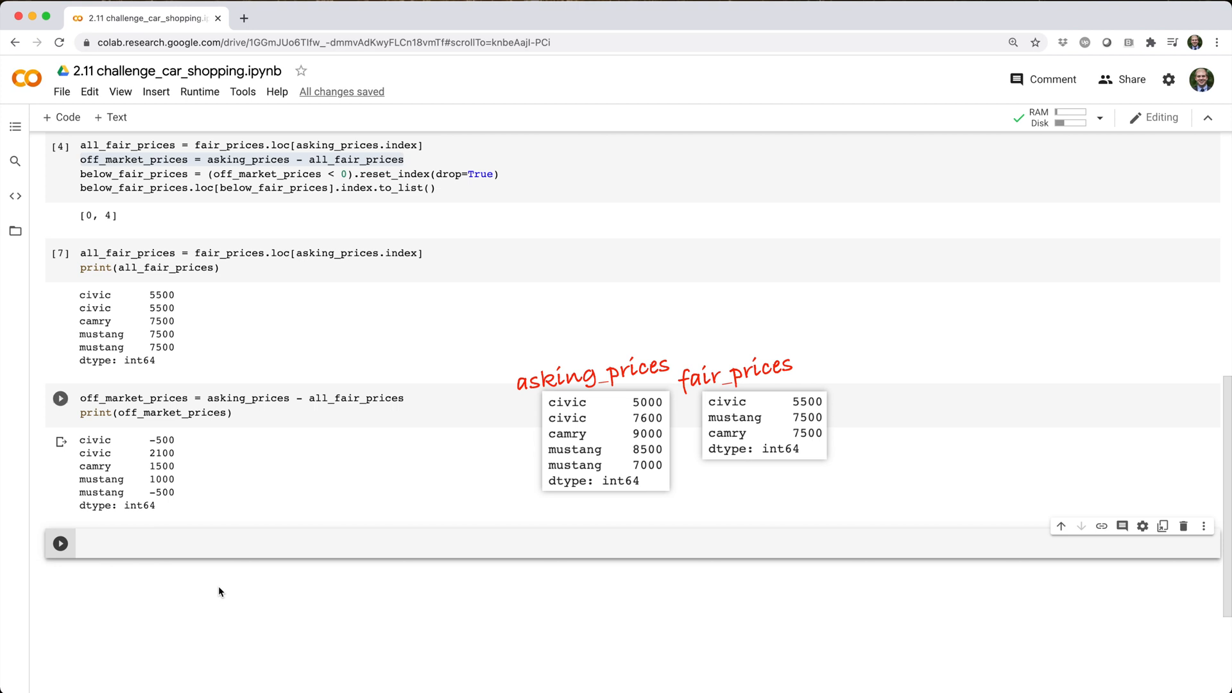
Create below_fair_prices = (off_market_prices < 0).reset_index(drop=True), True at positions 0 and 4
click(60, 398)
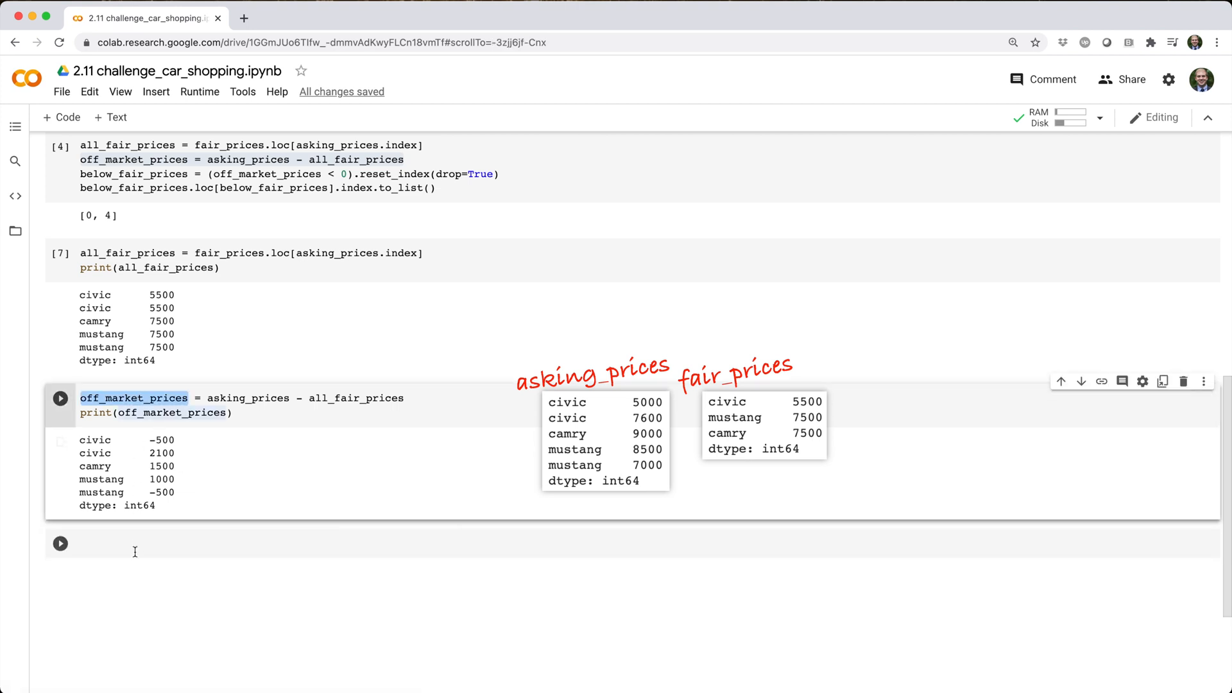
text(off_market_prices < -)
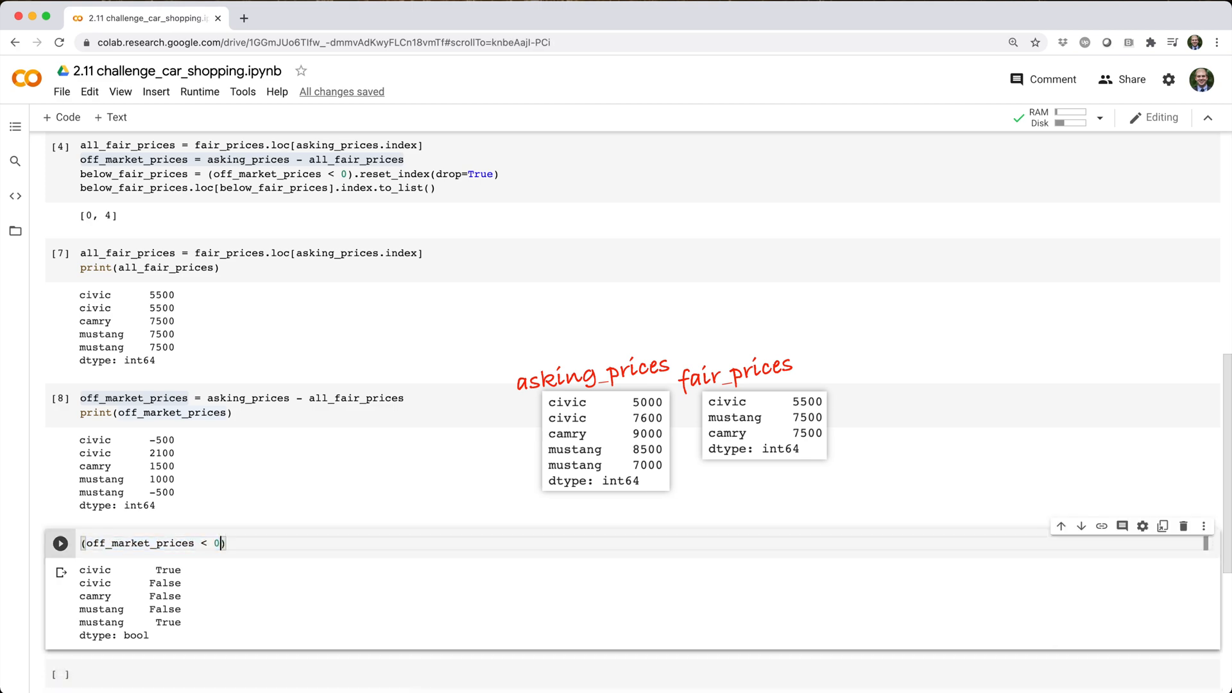
text(.reset_index(drop=True)
text(print(below_fair_prices))
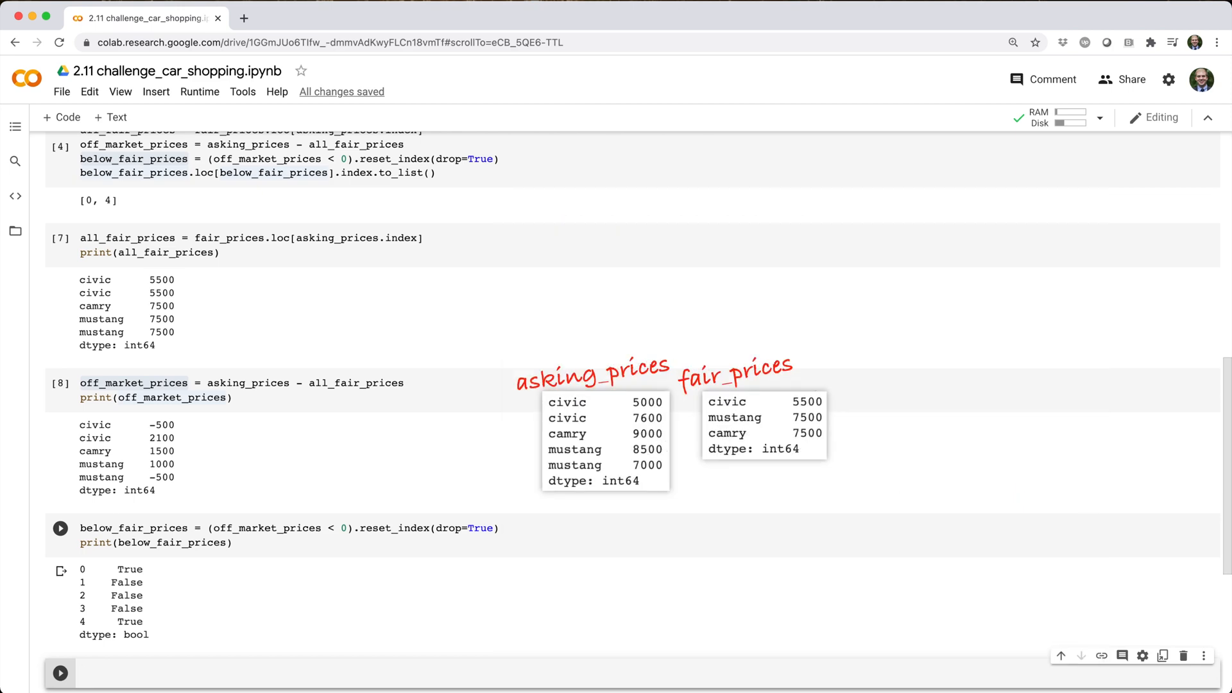
mouse_move(426, 466)
text(below_fair_prices.loc[below_fair_prices])
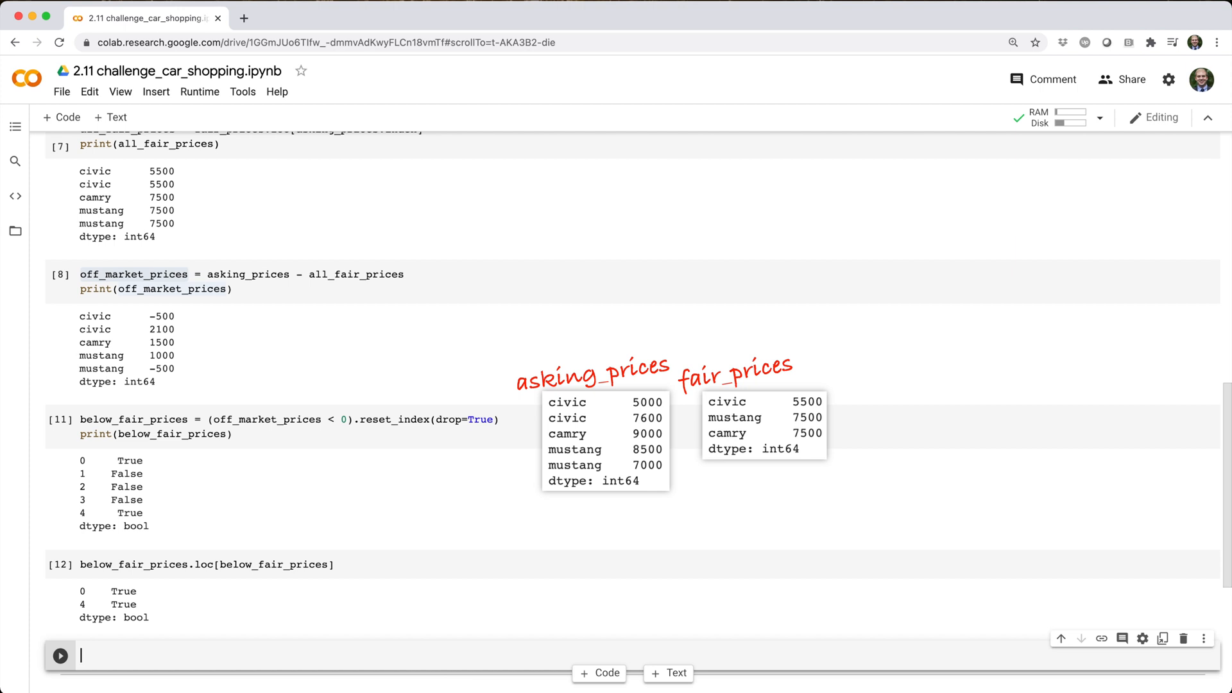
Filter below_fair_prices to its True rows 0 and 4 and append .index.to_list()
click(207, 565)
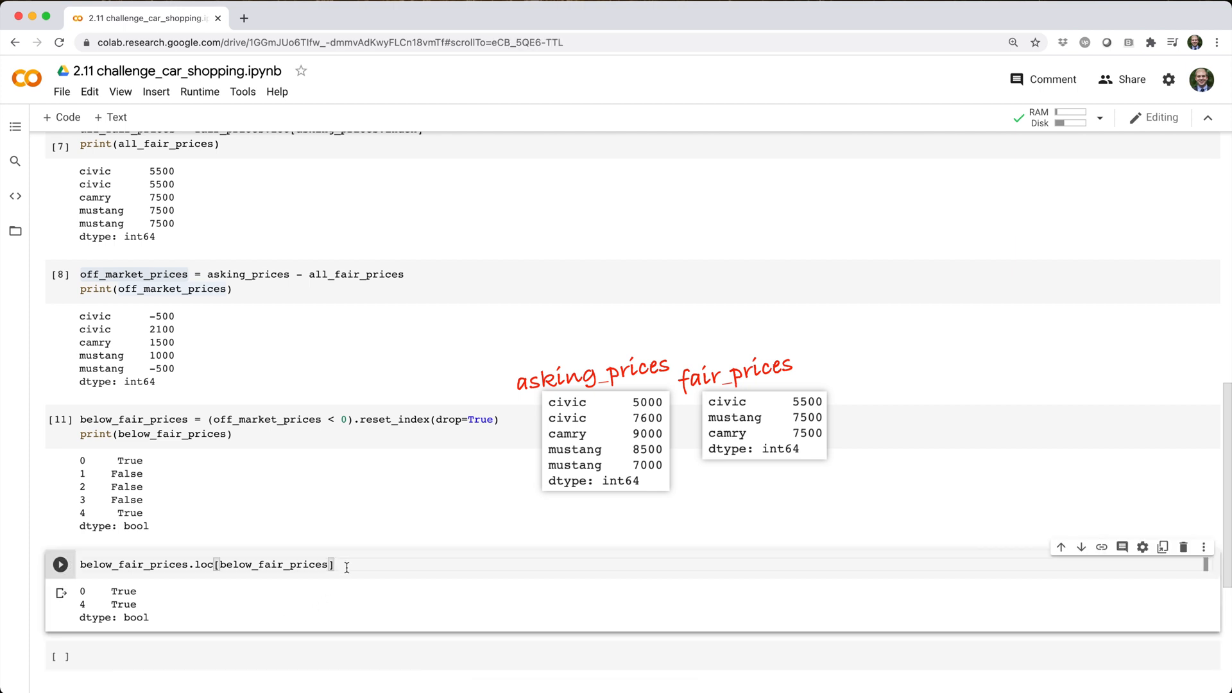
text(.index.to_)
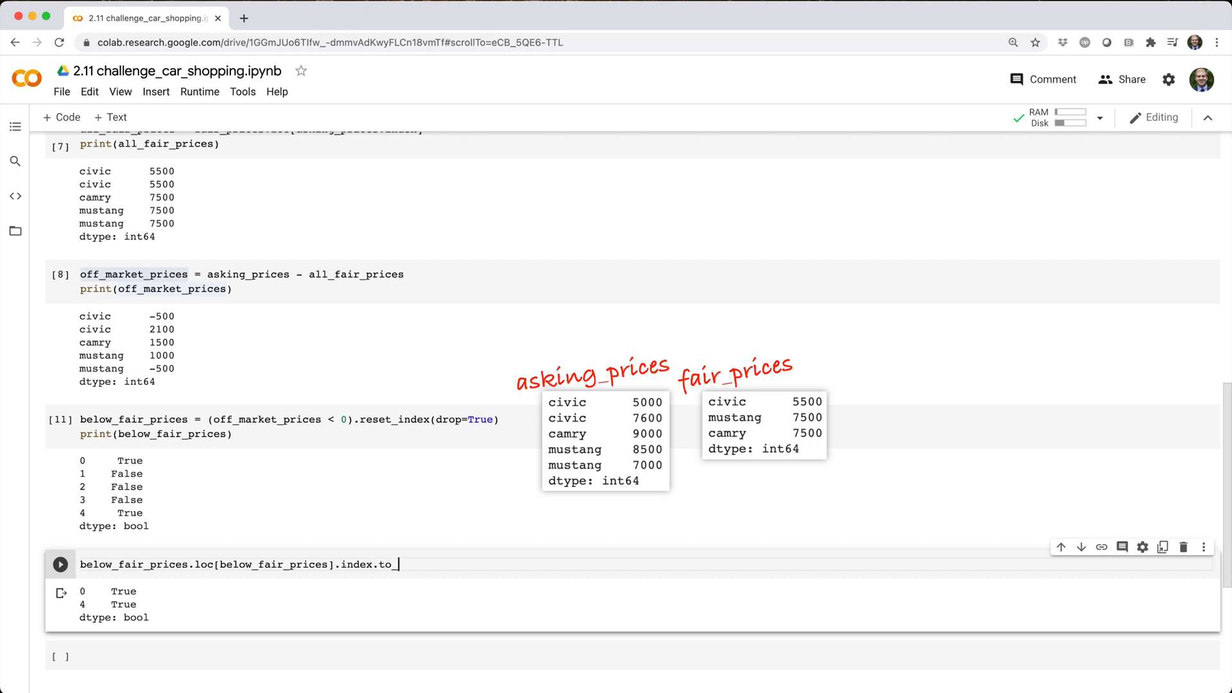